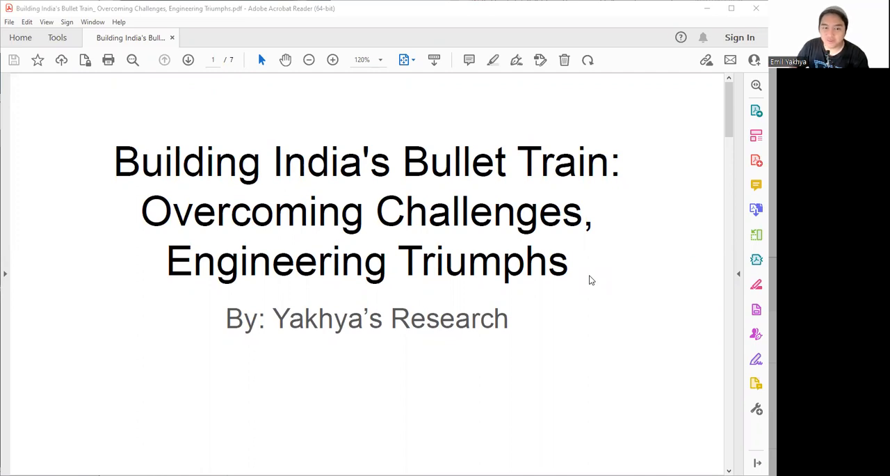
mouse_move(688, 341)
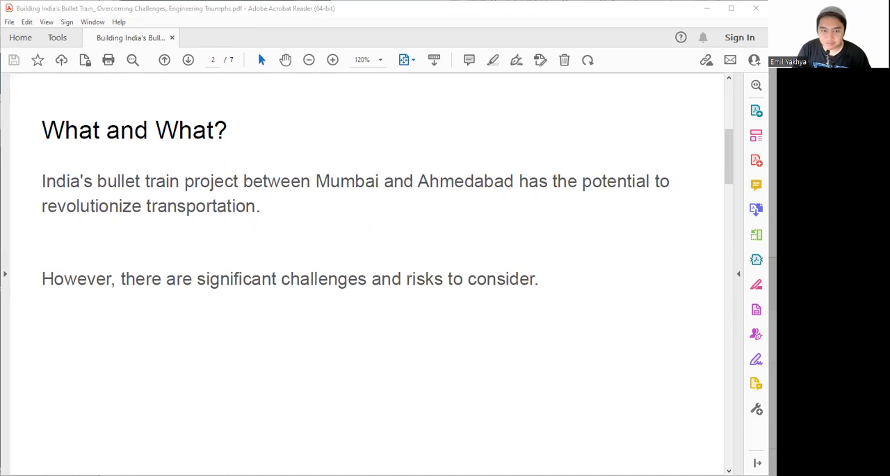
mouse_move(594, 335)
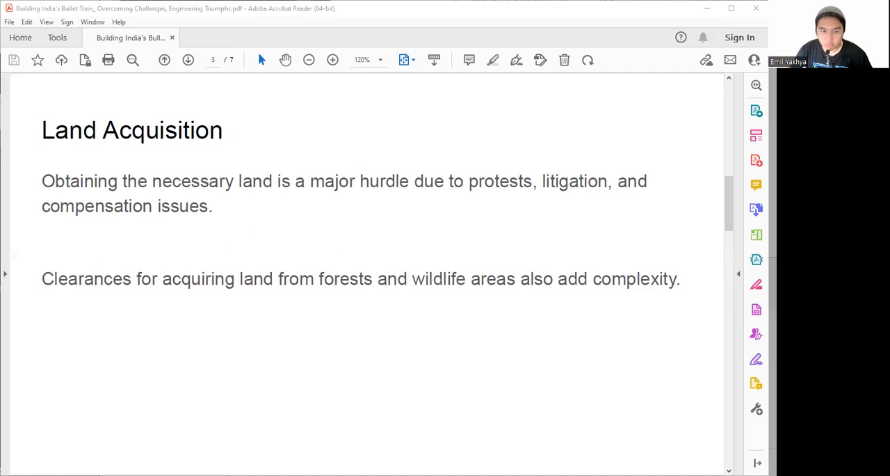
mouse_move(509, 339)
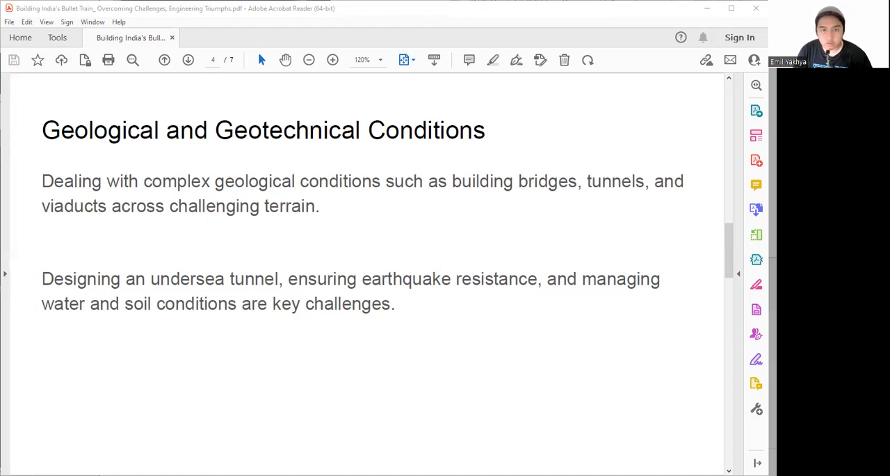
mouse_move(133, 373)
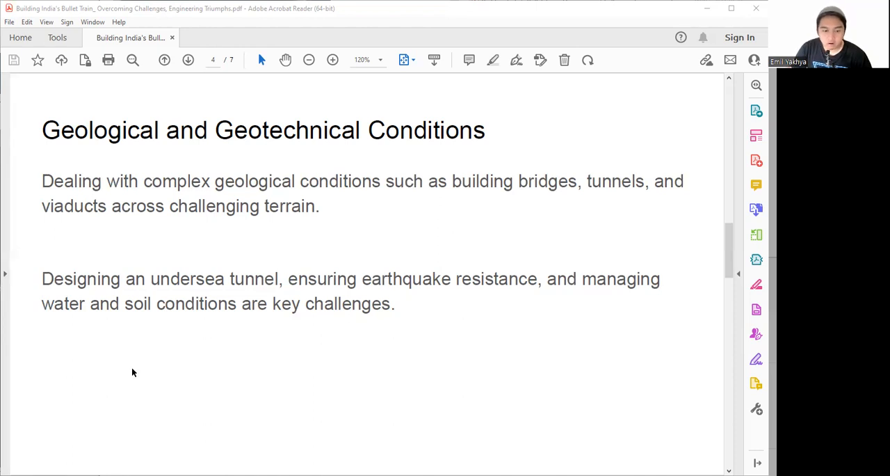
scroll("down", 3)
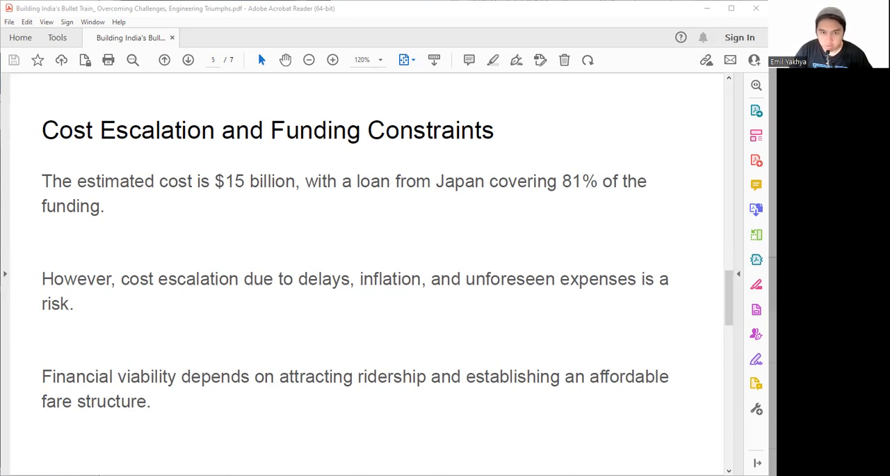
mouse_move(647, 112)
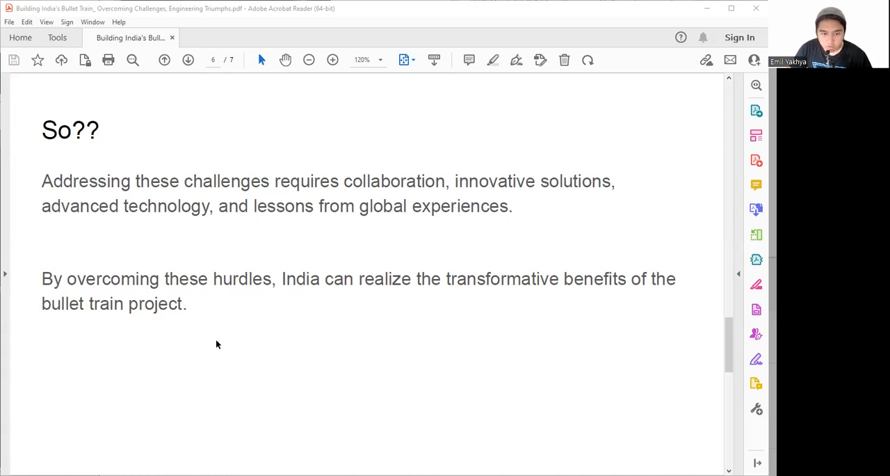
mouse_move(221, 320)
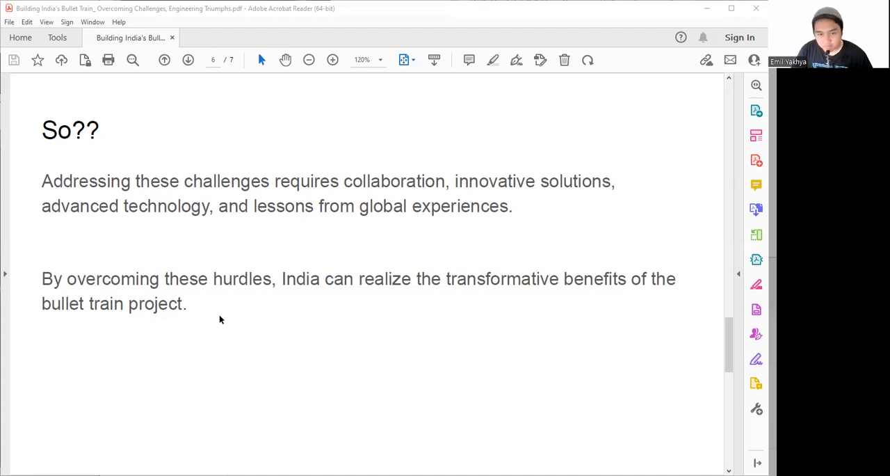
mouse_move(425, 448)
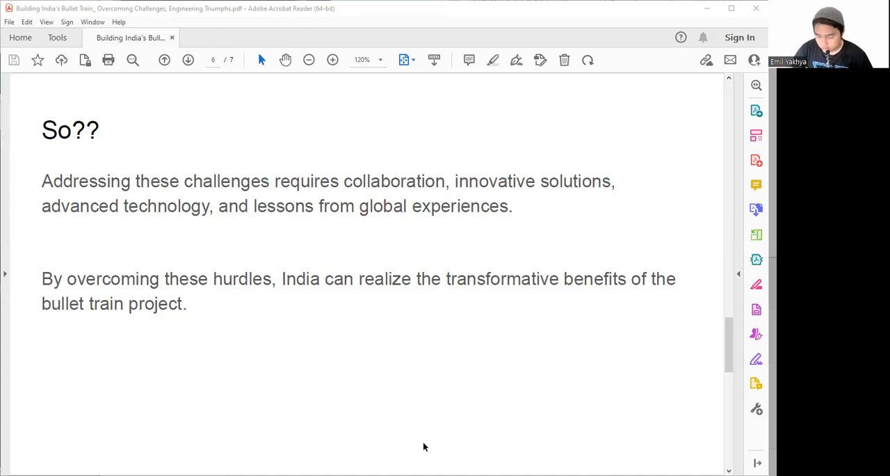